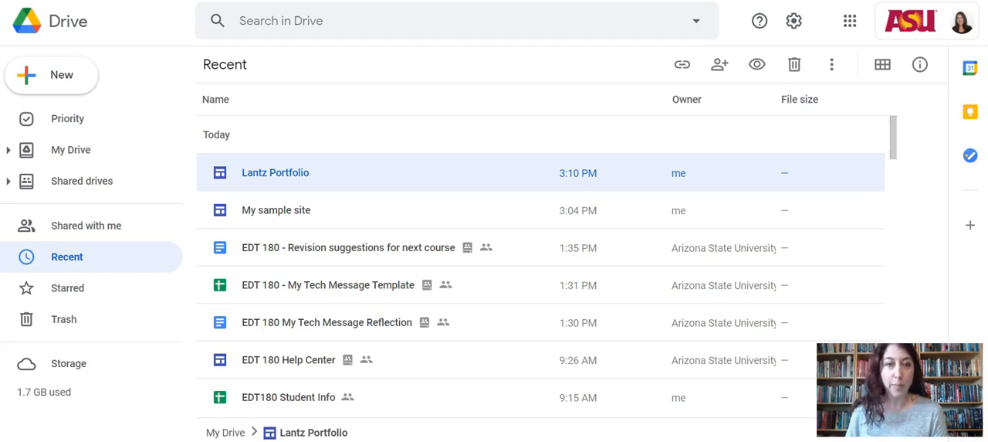
pyautogui.moveTo(270, 139)
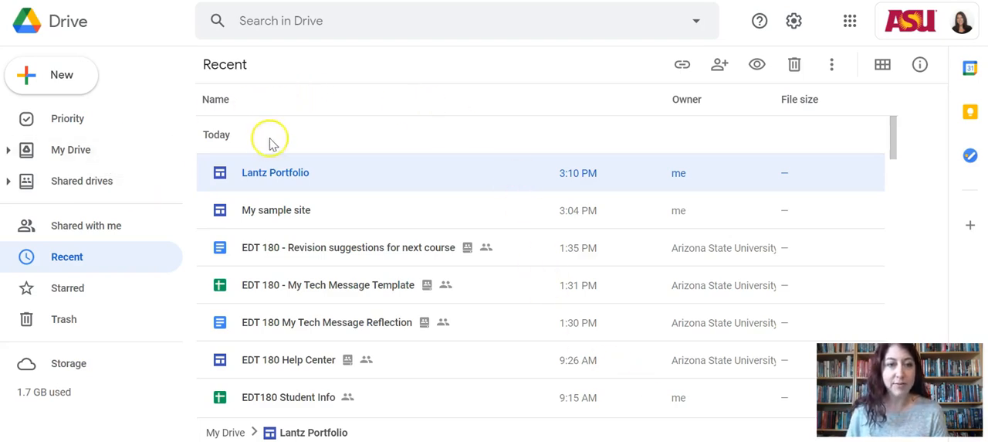
pyautogui.moveTo(71, 150)
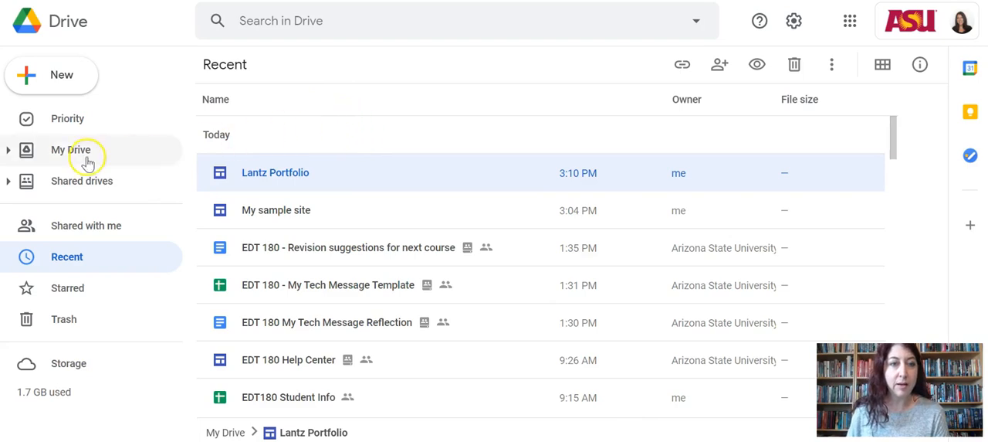
pyautogui.moveTo(66, 256)
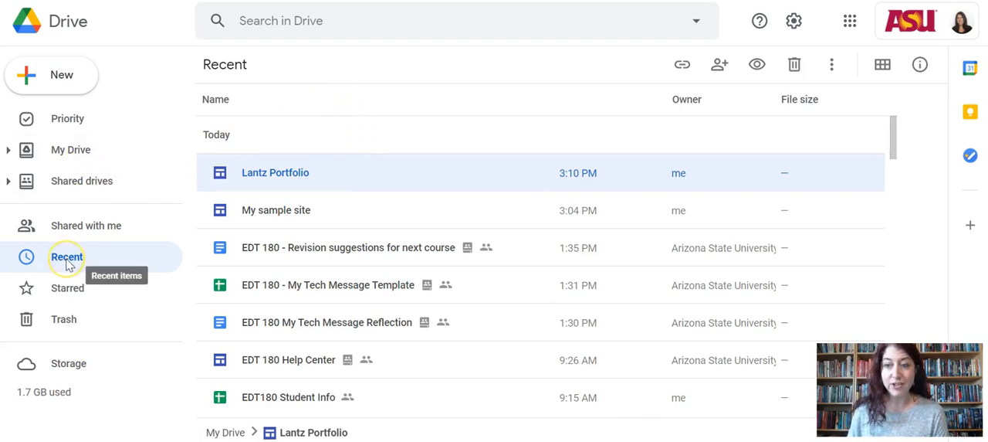
# - Open the Lantz Portfolio site from Drive's Recent files into the Sites editor
pyautogui.click(66, 256)
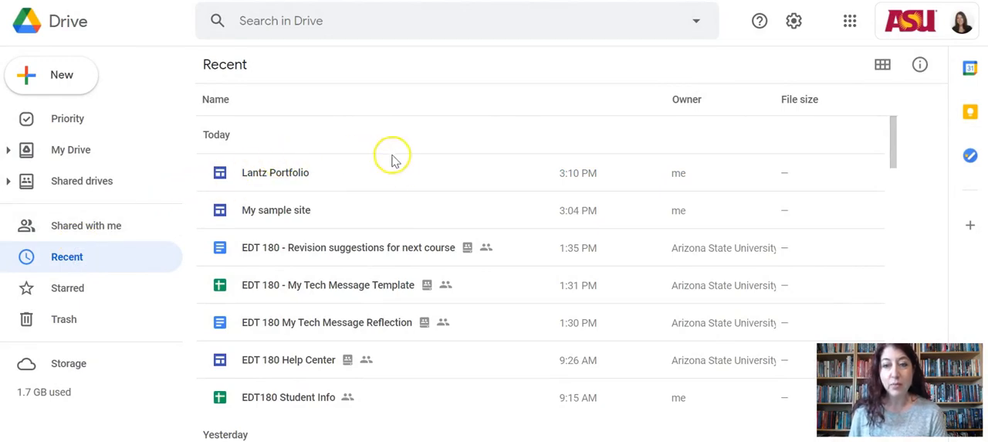
pyautogui.moveTo(400, 179)
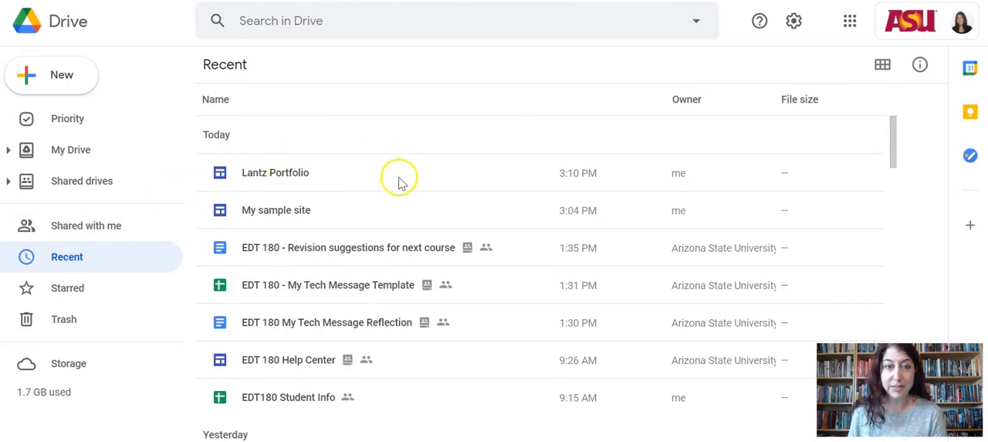
pyautogui.moveTo(340, 171)
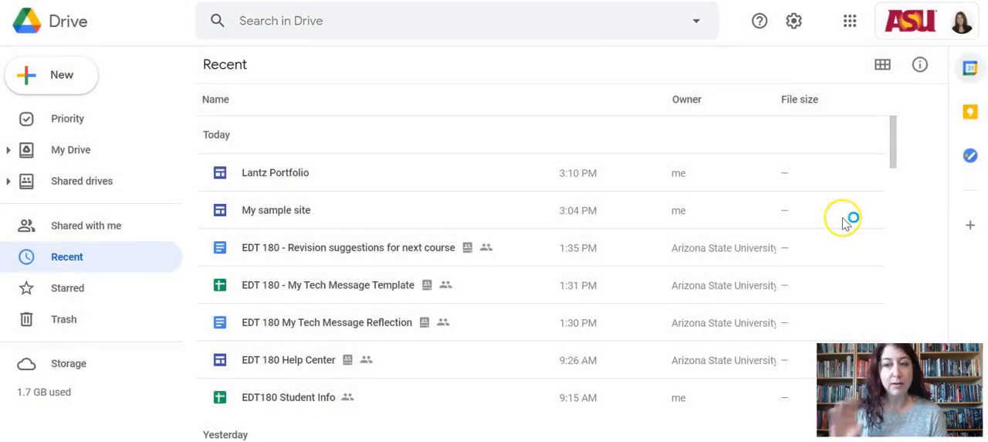
pyautogui.moveTo(812, 235)
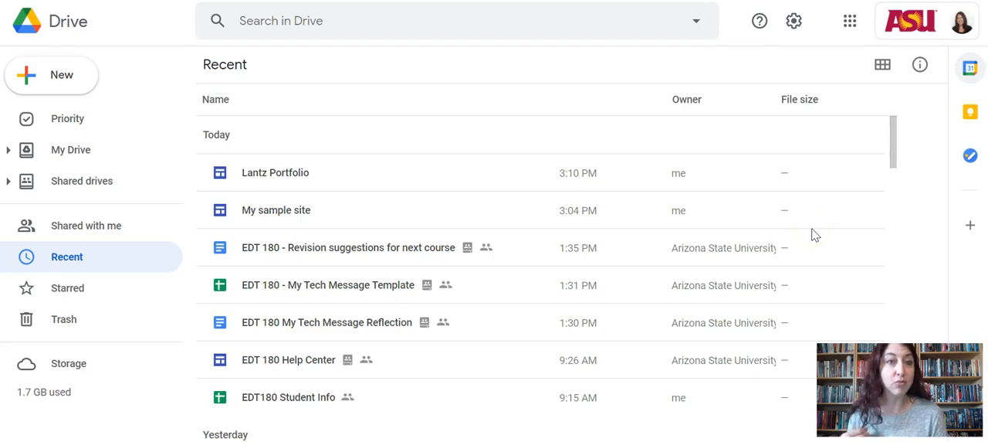
pyautogui.moveTo(742, 278)
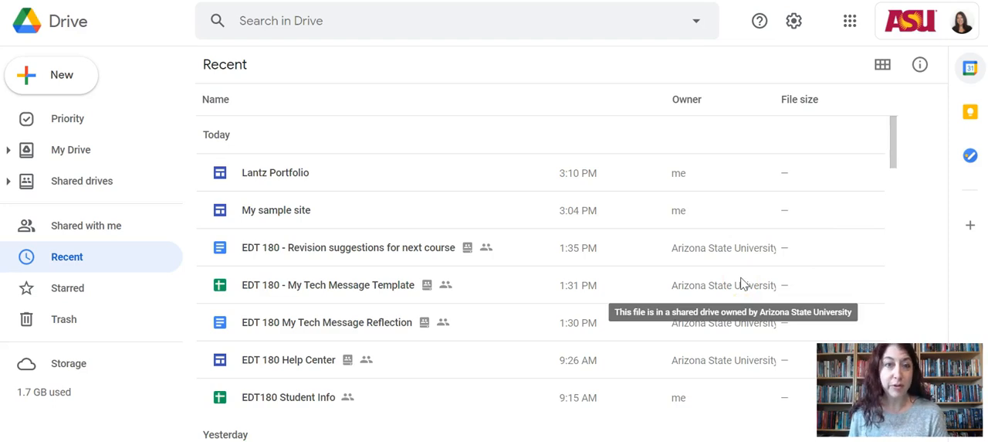
pyautogui.click(275, 173)
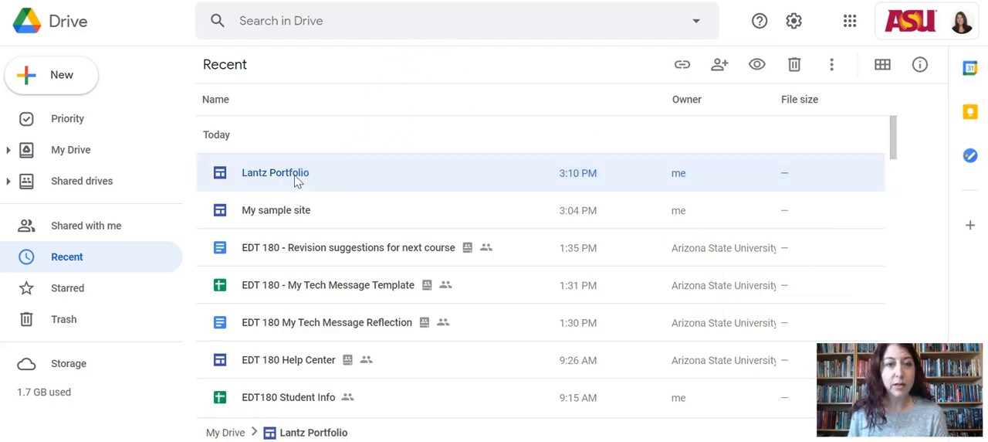
pyautogui.doubleClick(275, 173)
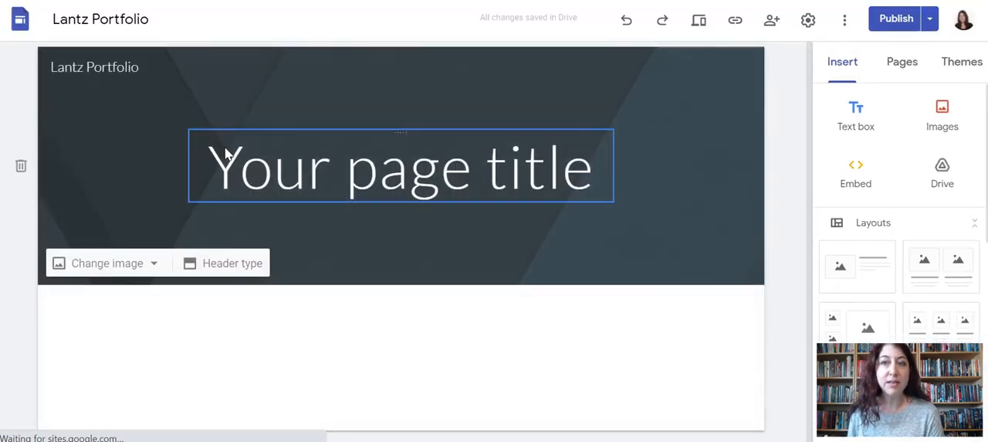
# - Select the page title, then the header, and bring up the Themes panel
pyautogui.click(401, 167)
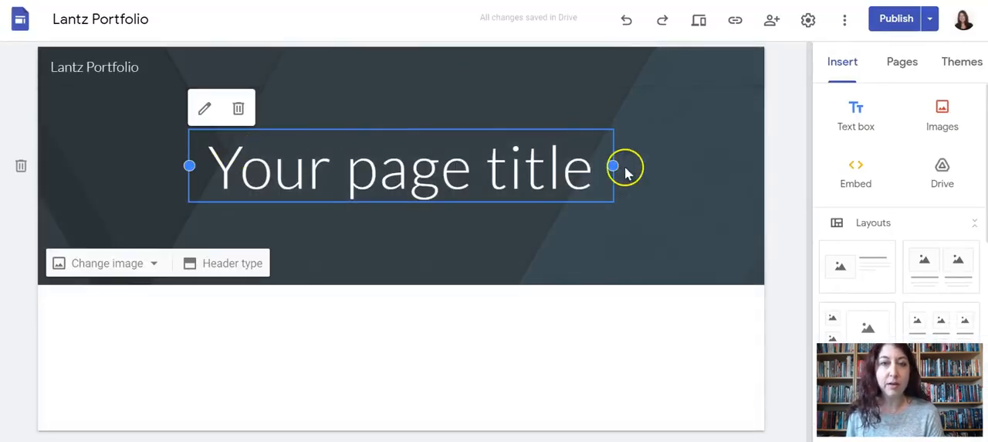
pyautogui.click(572, 219)
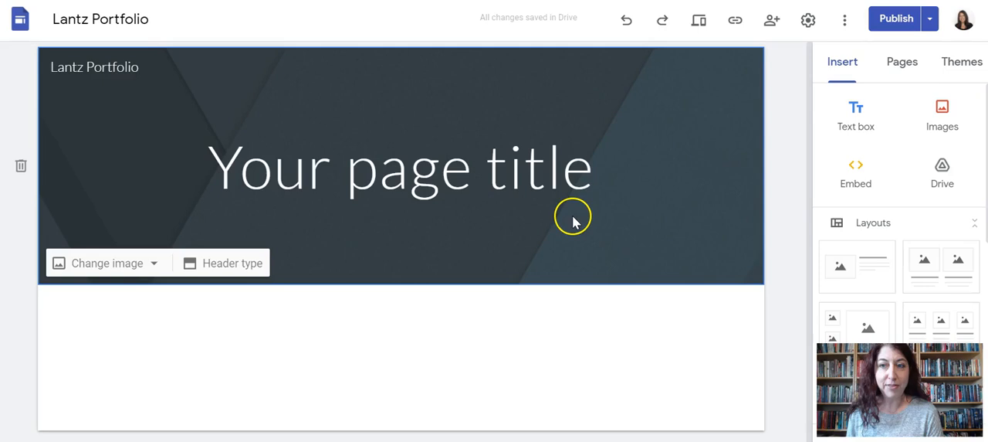
pyautogui.moveTo(764, 85)
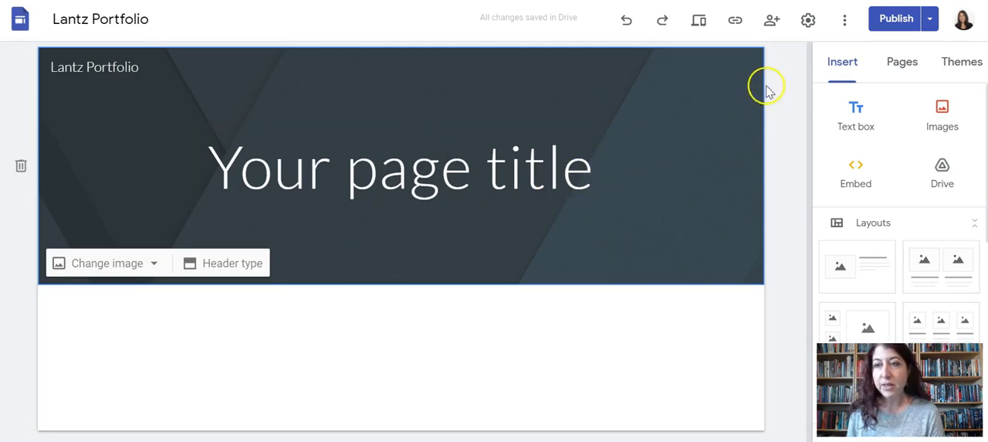
pyautogui.moveTo(861, 14)
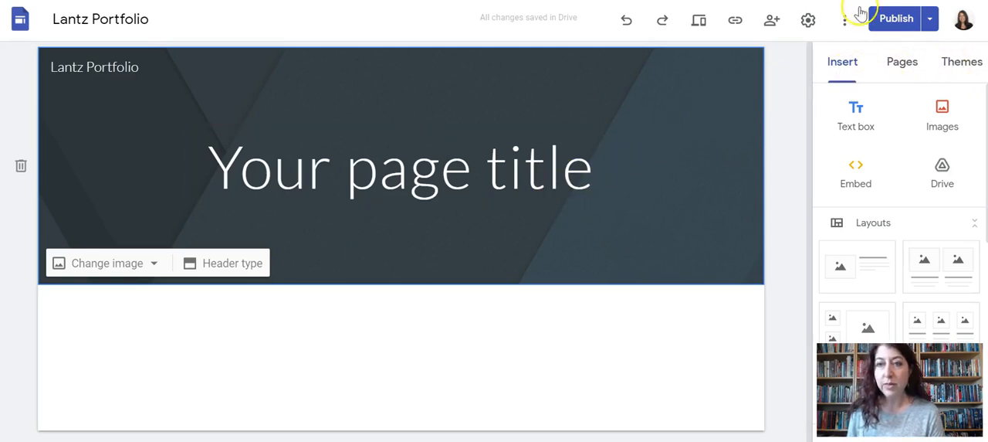
pyautogui.moveTo(929, 19)
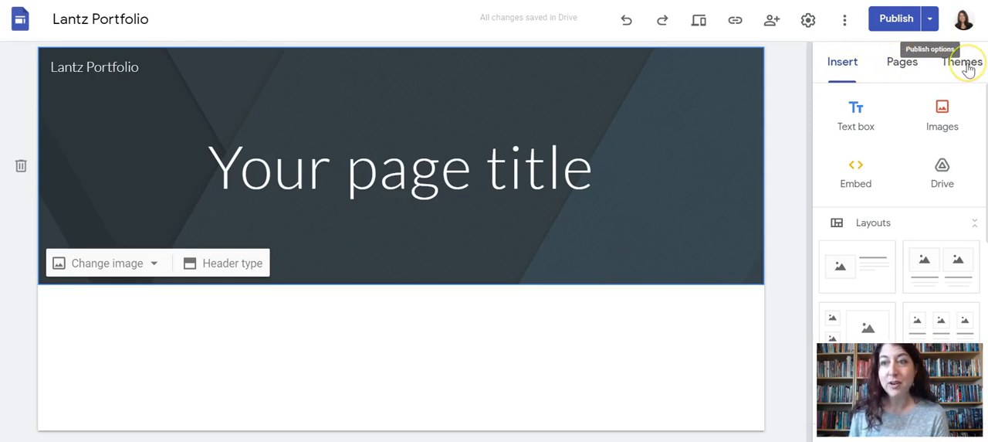
pyautogui.click(962, 61)
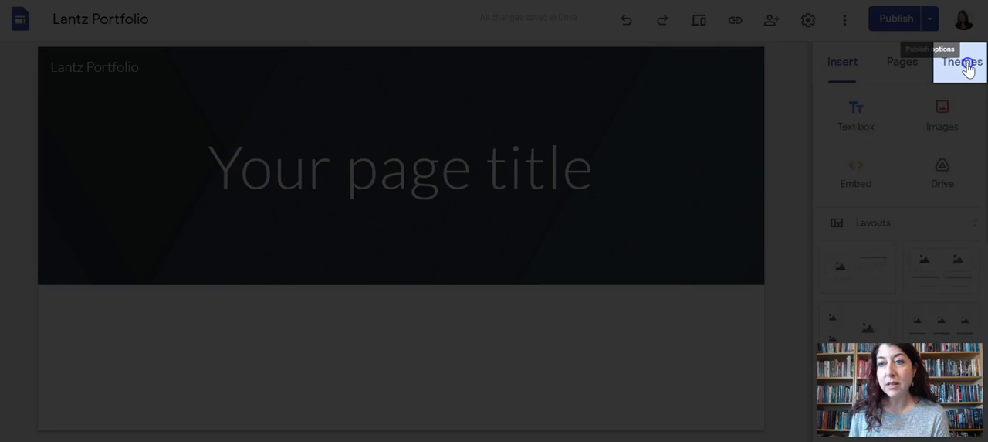
# - Try the Simple theme's colour swatches in turn — pink, teal and purple
pyautogui.click(961, 62)
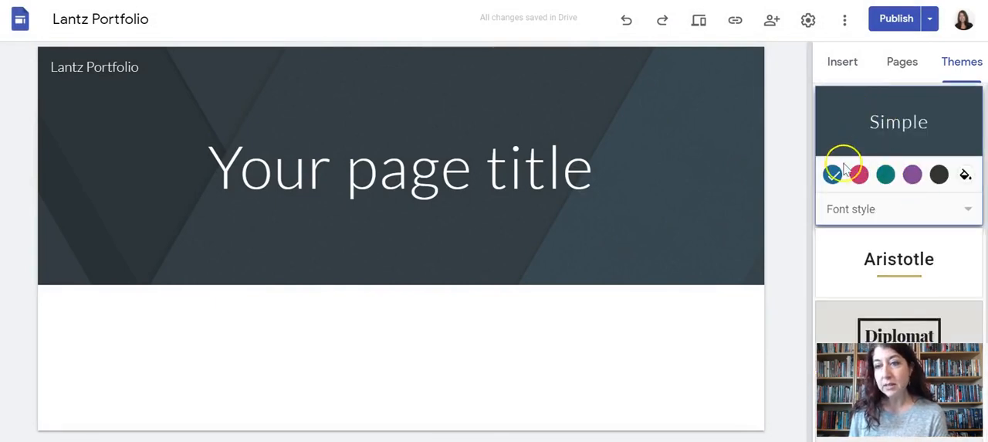
pyautogui.click(833, 173)
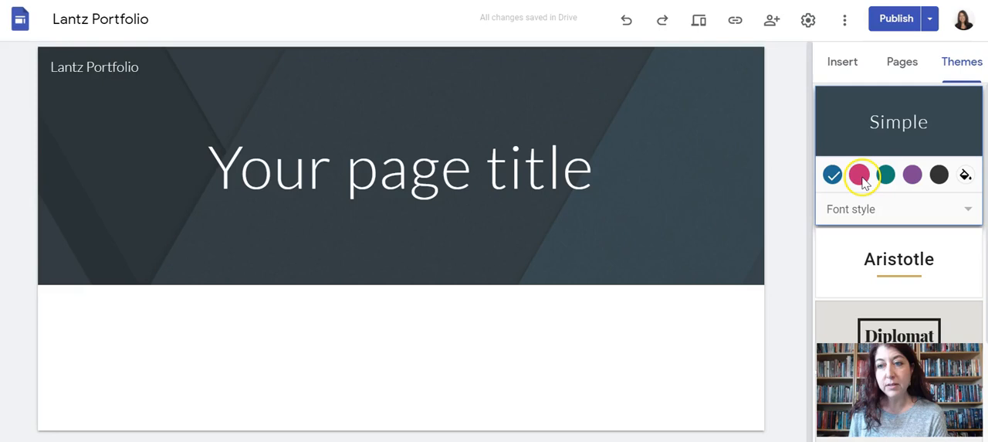
pyautogui.click(858, 173)
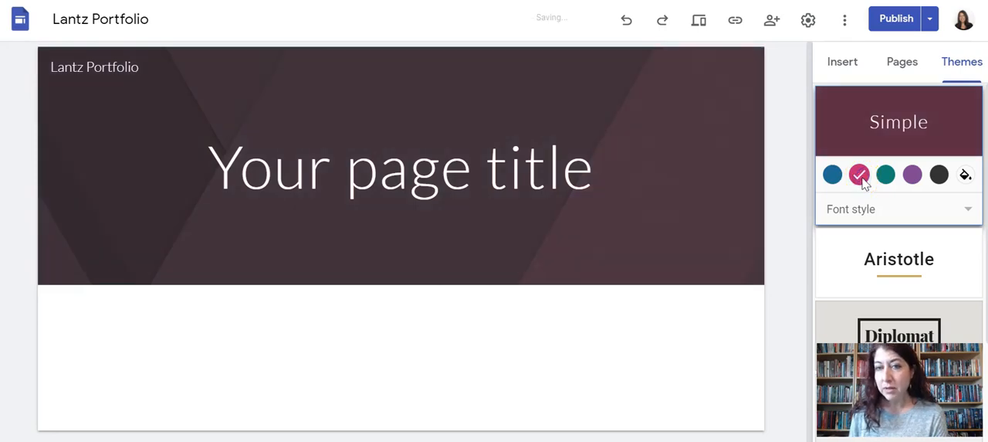
pyautogui.click(886, 173)
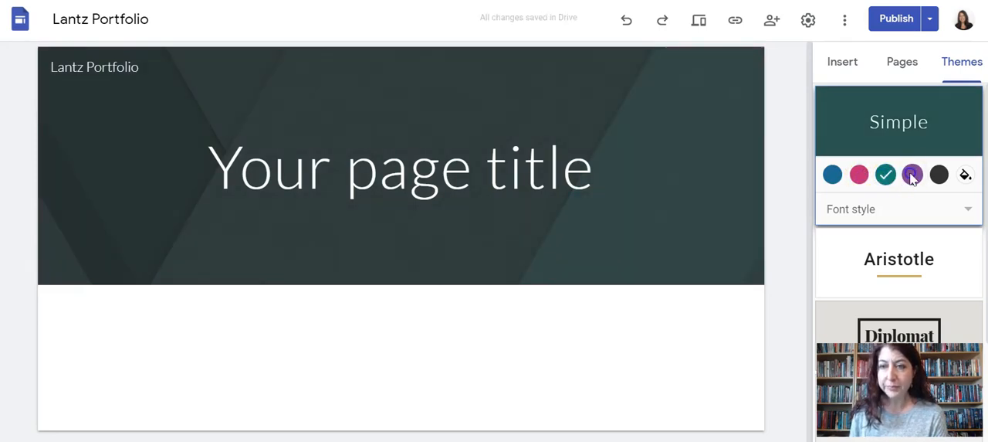
pyautogui.click(912, 173)
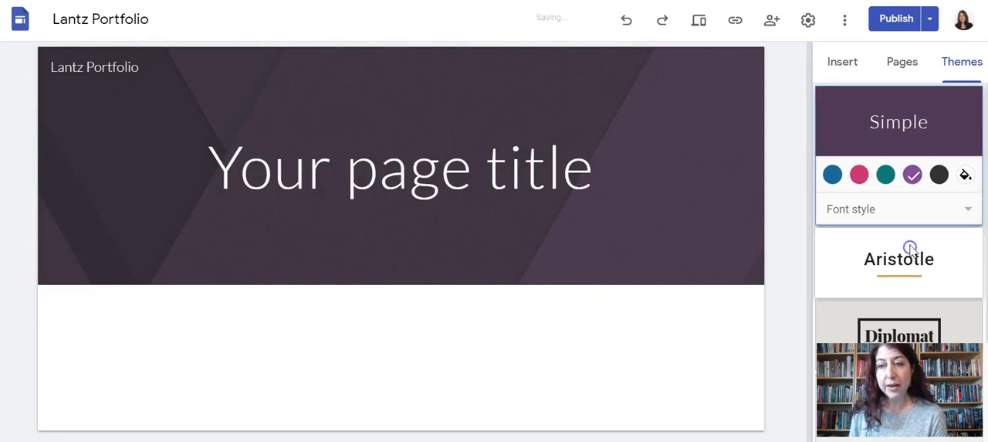
# - Try the Aristotle theme, then apply the Vision theme in green
pyautogui.click(899, 259)
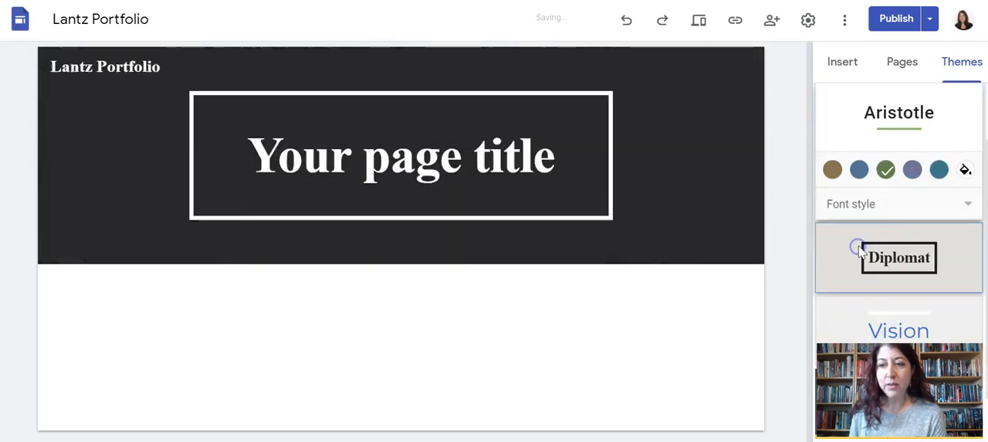
pyautogui.click(898, 257)
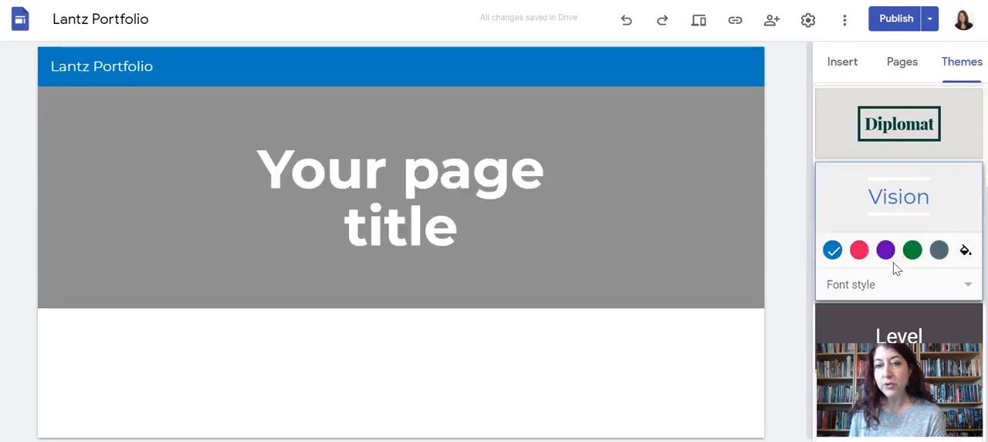
pyautogui.click(912, 250)
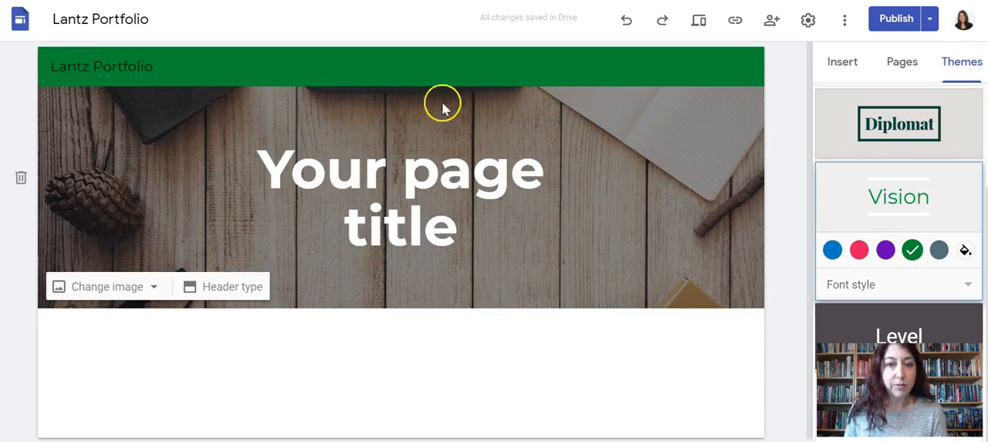
pyautogui.moveTo(556, 346)
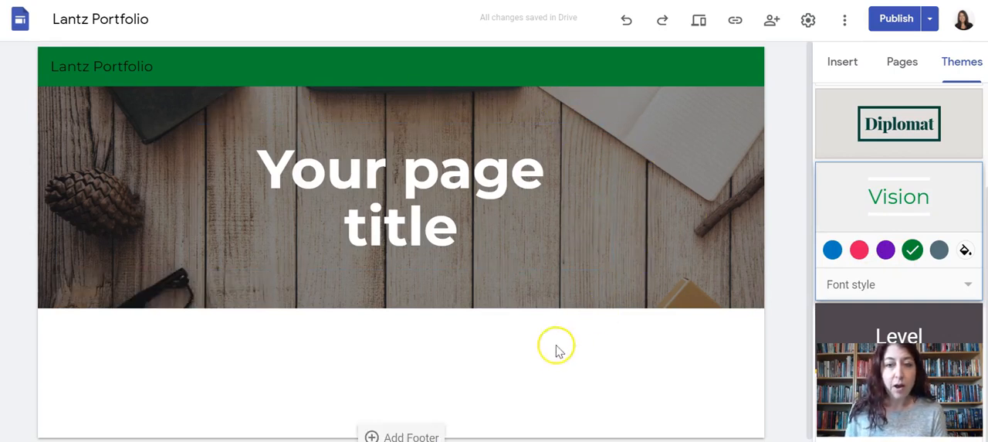
pyautogui.moveTo(548, 365)
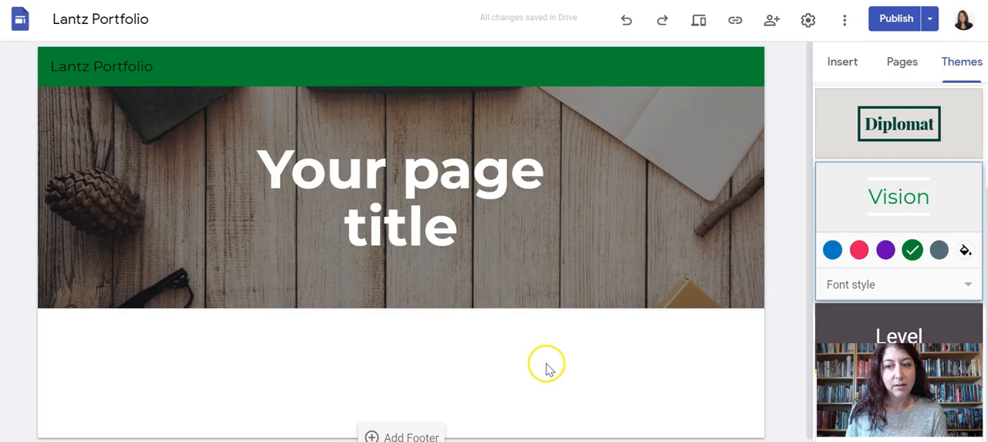
pyautogui.moveTo(558, 343)
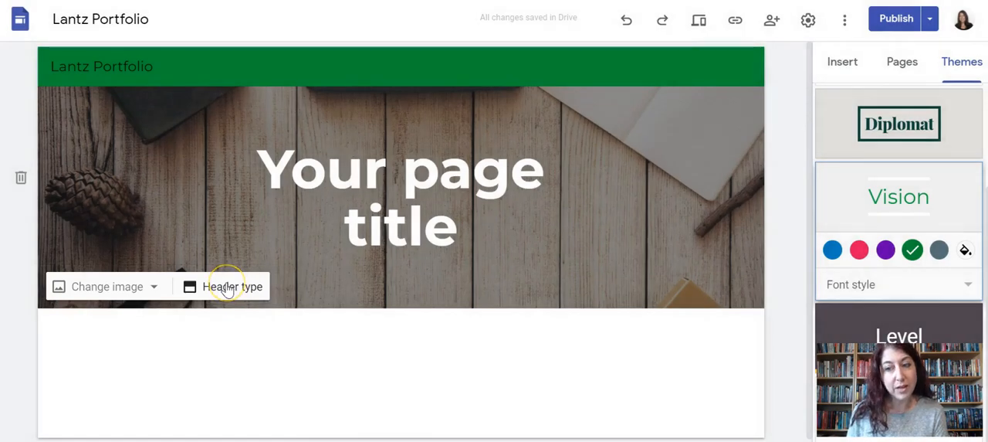
pyautogui.moveTo(108, 287)
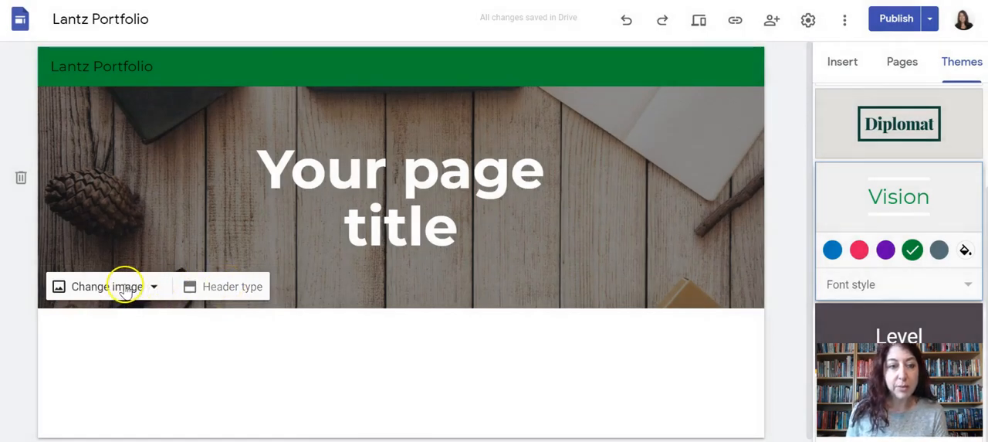
# - Show the Upload and Select image choices for the header background
pyautogui.click(106, 286)
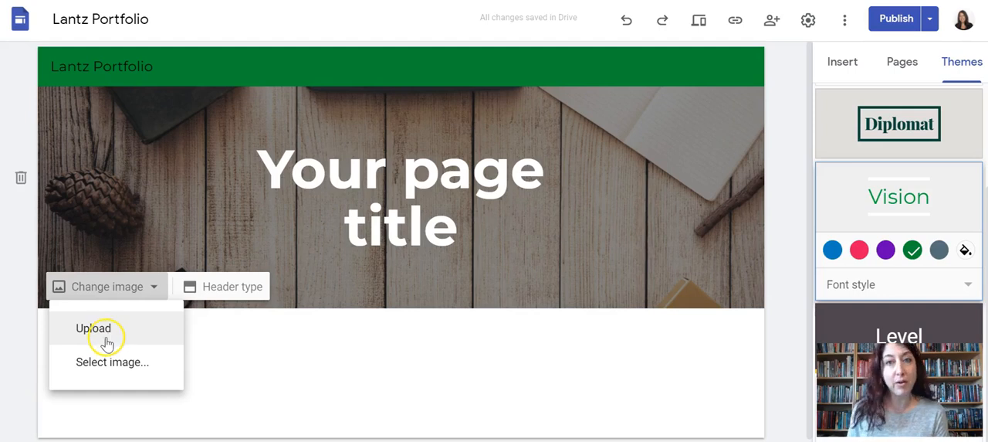
pyautogui.moveTo(111, 361)
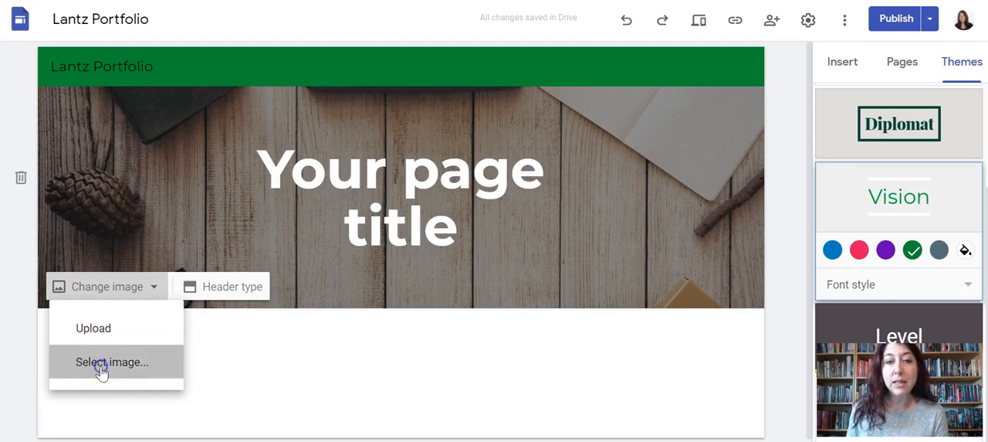
# - Set the header background to the blue wave picture from the Gallery
pyautogui.click(111, 361)
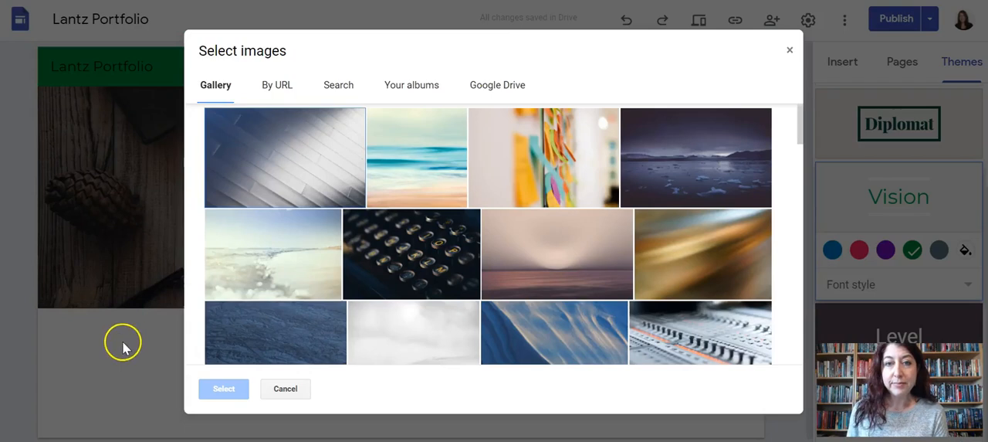
pyautogui.click(411, 253)
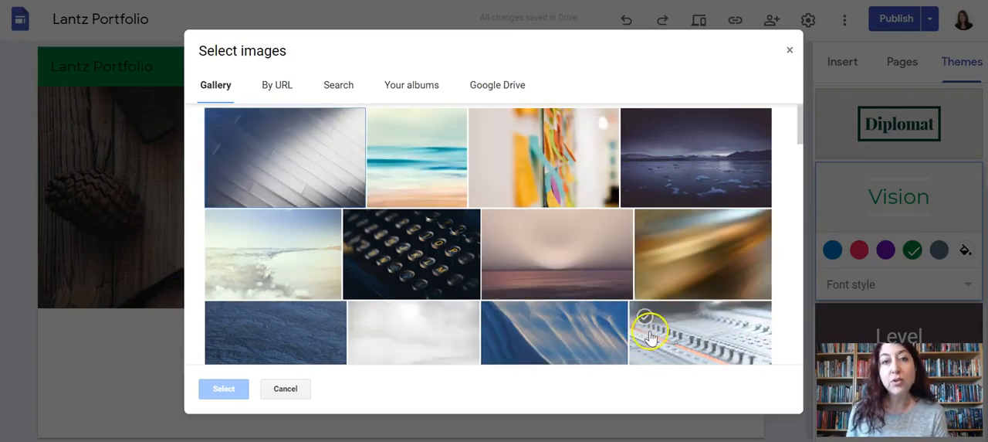
pyautogui.click(554, 316)
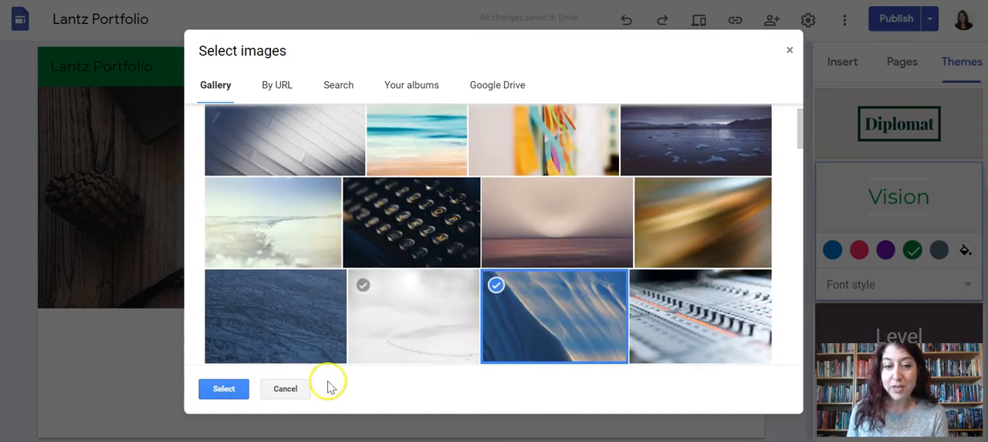
pyautogui.click(224, 389)
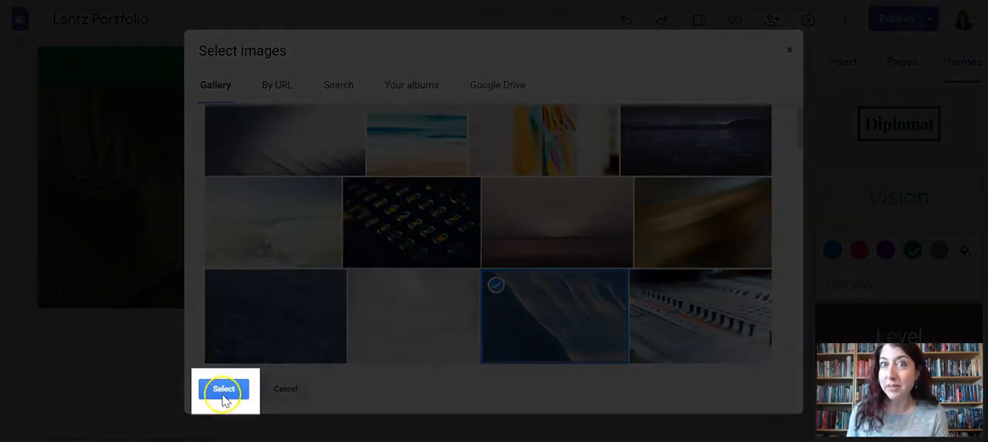
pyautogui.click(222, 389)
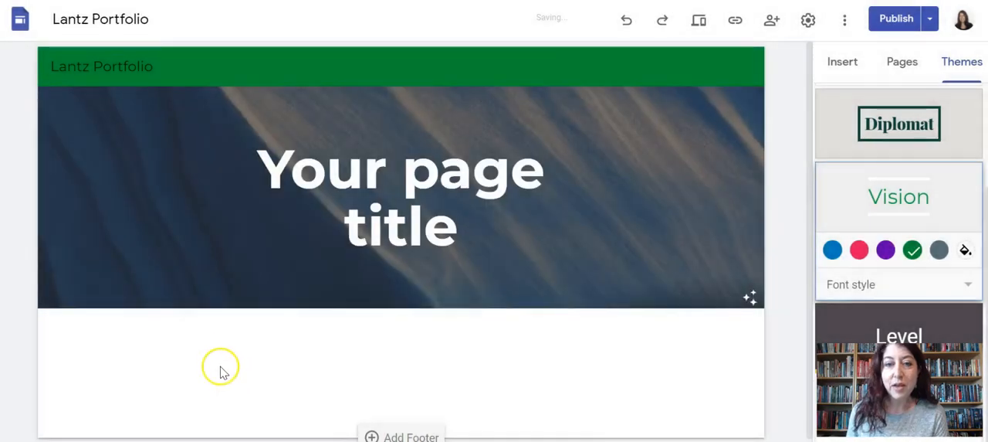
pyautogui.moveTo(510, 231)
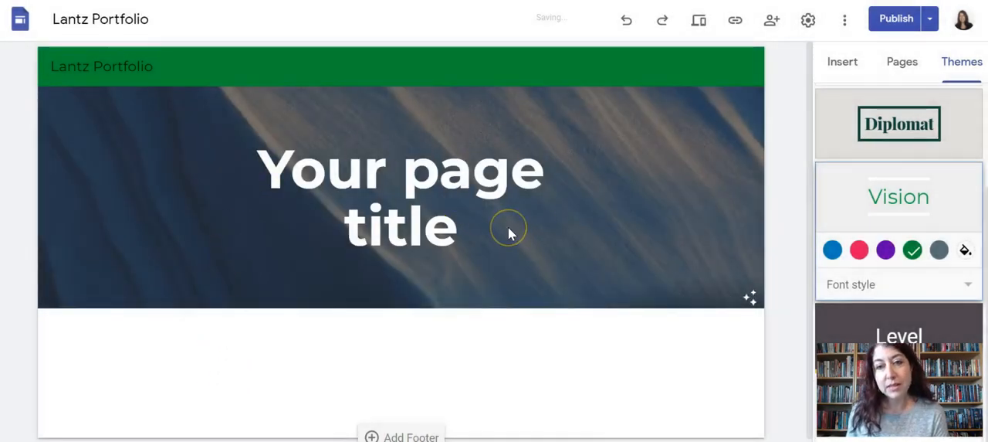
# - Switch the header type to Title only, hiding the blue background image
pyautogui.click(510, 228)
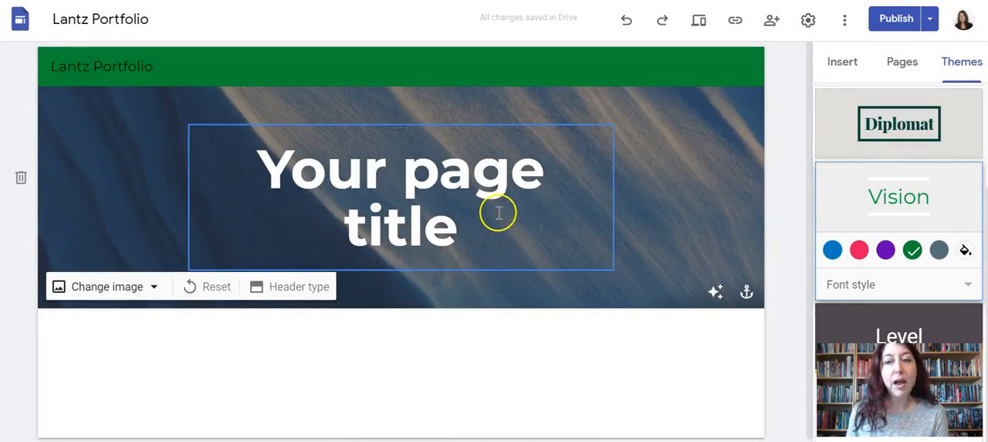
pyautogui.moveTo(497, 213)
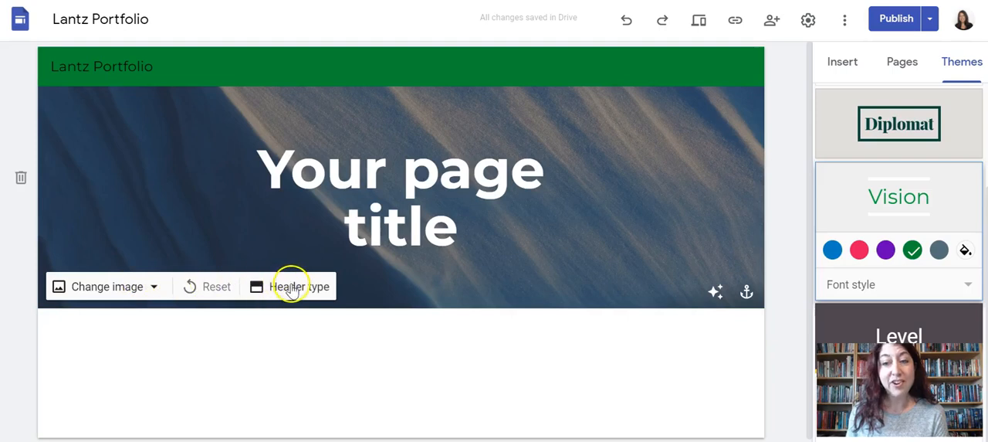
pyautogui.click(300, 287)
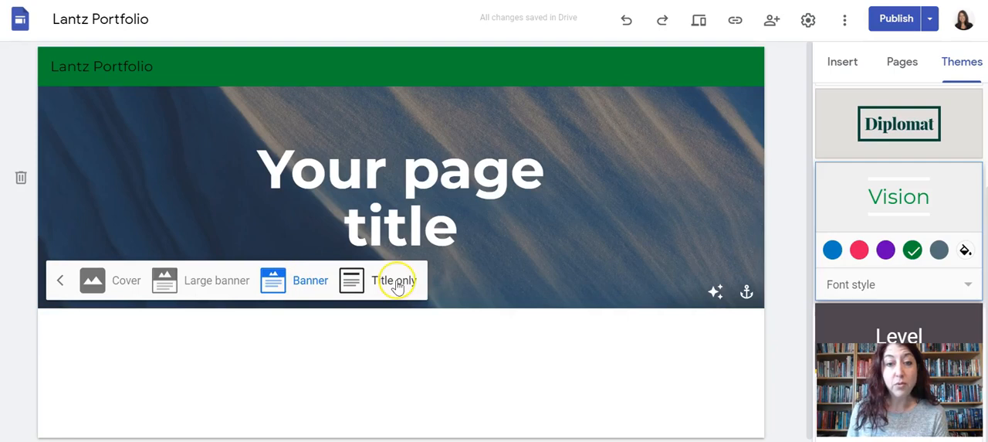
pyautogui.click(394, 279)
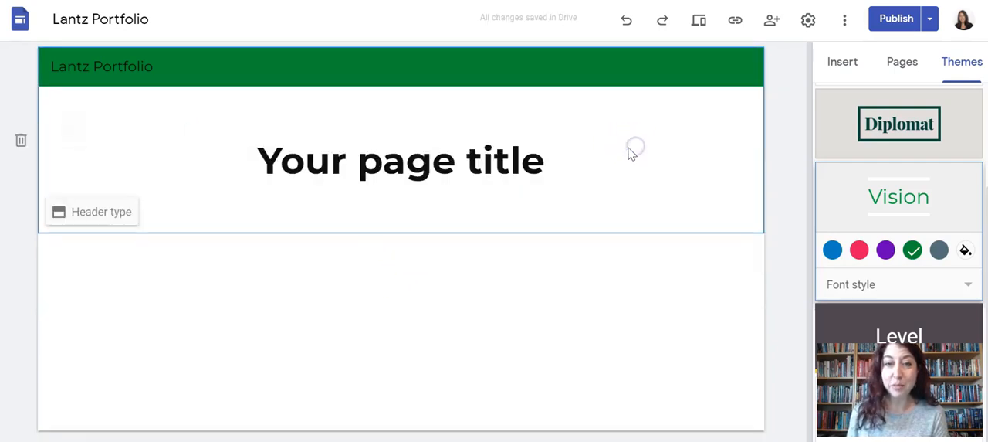
pyautogui.click(102, 209)
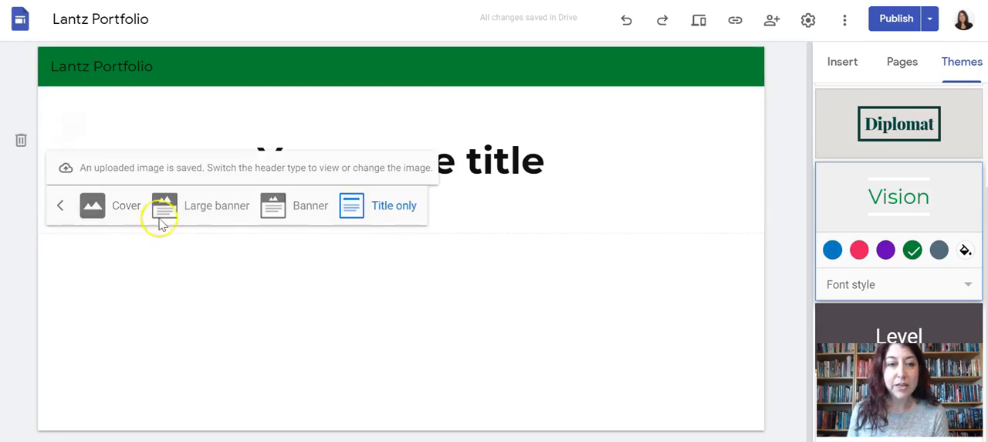
pyautogui.moveTo(213, 210)
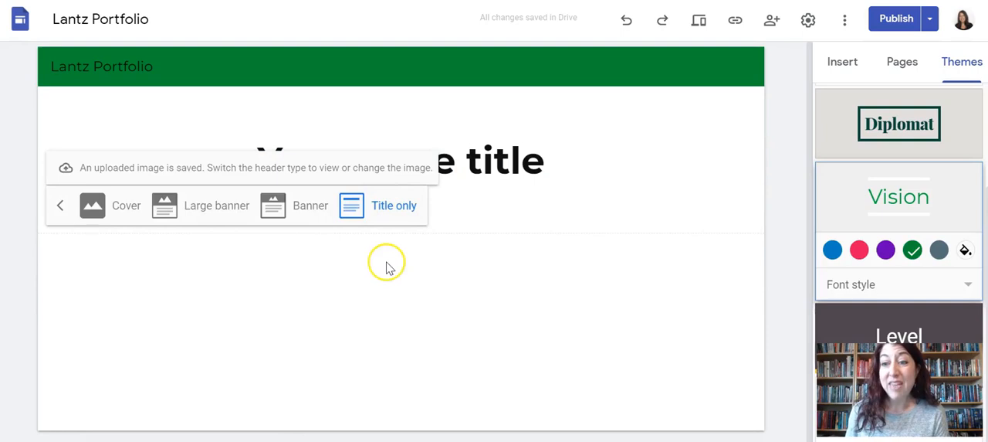
pyautogui.moveTo(896, 230)
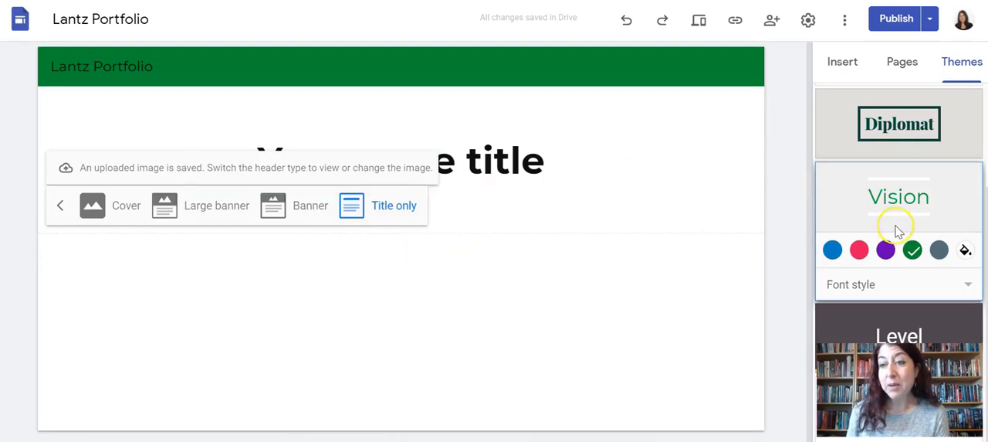
# - Apply the Diplomat theme with its dark green colour and deselect the title
pyautogui.click(899, 123)
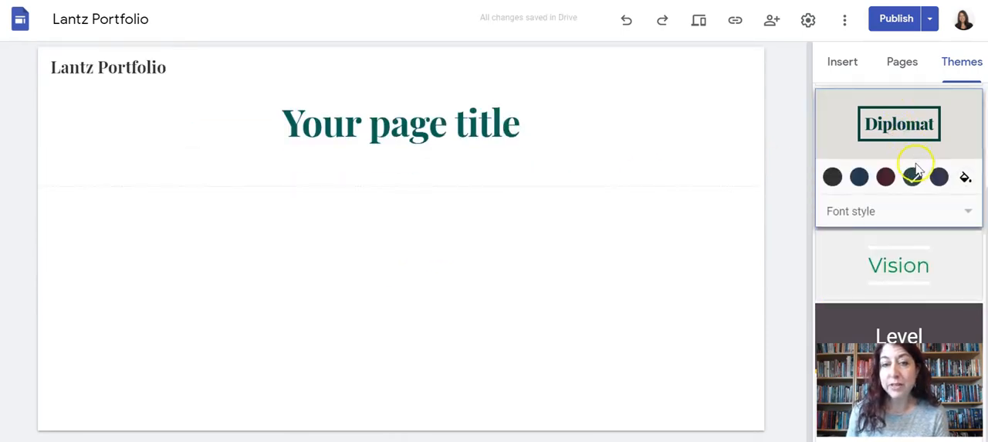
pyautogui.click(911, 176)
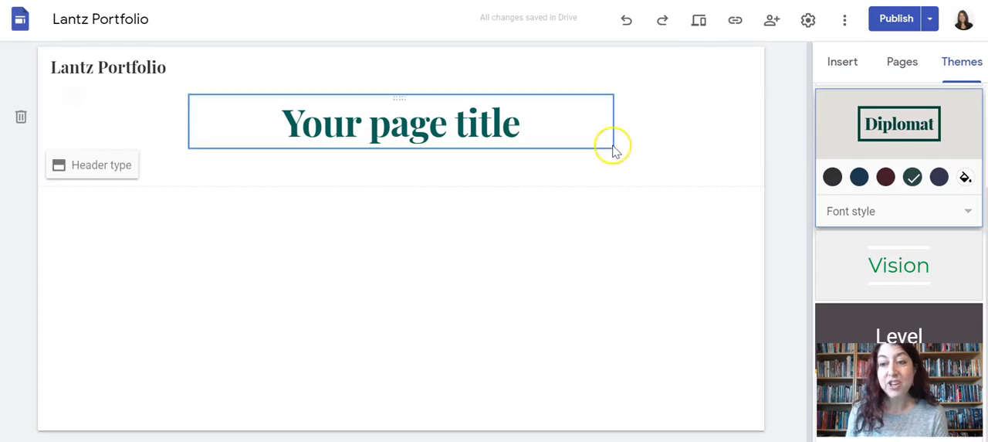
pyautogui.click(632, 226)
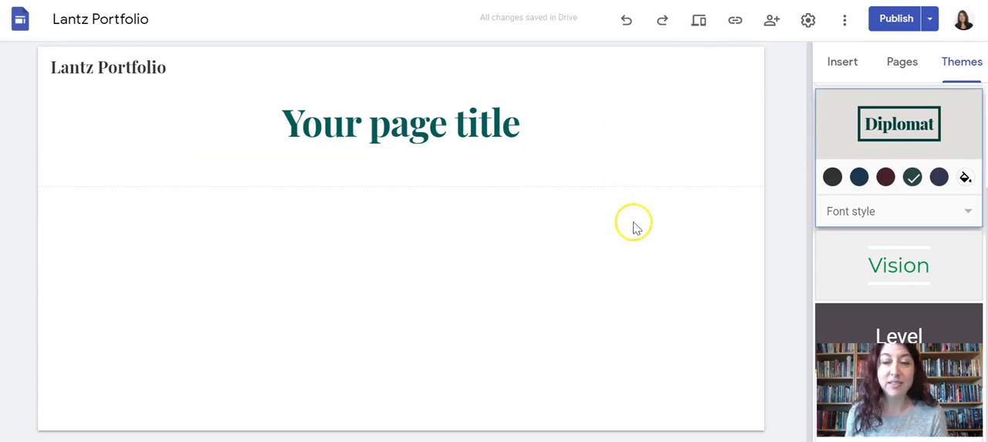